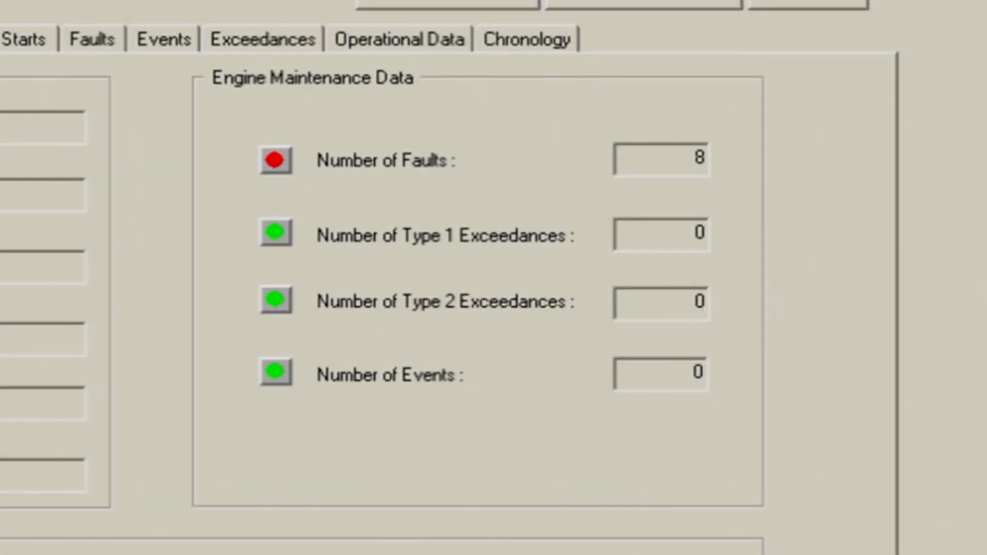
# Show the eight recorded ITT thermocouple and signal circuit faults with severity, LRU code and description.
pyautogui.click(91, 39)
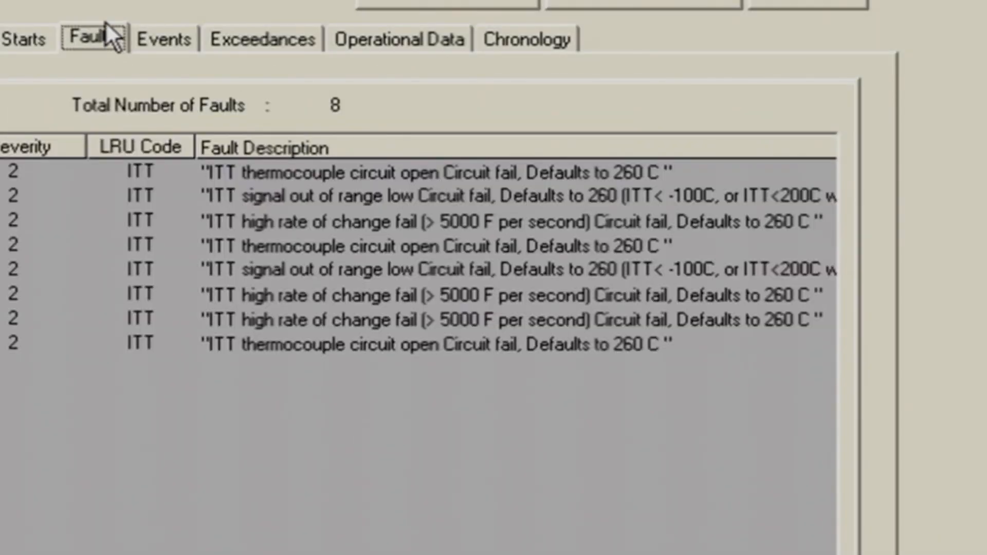
pyautogui.moveTo(95, 9)
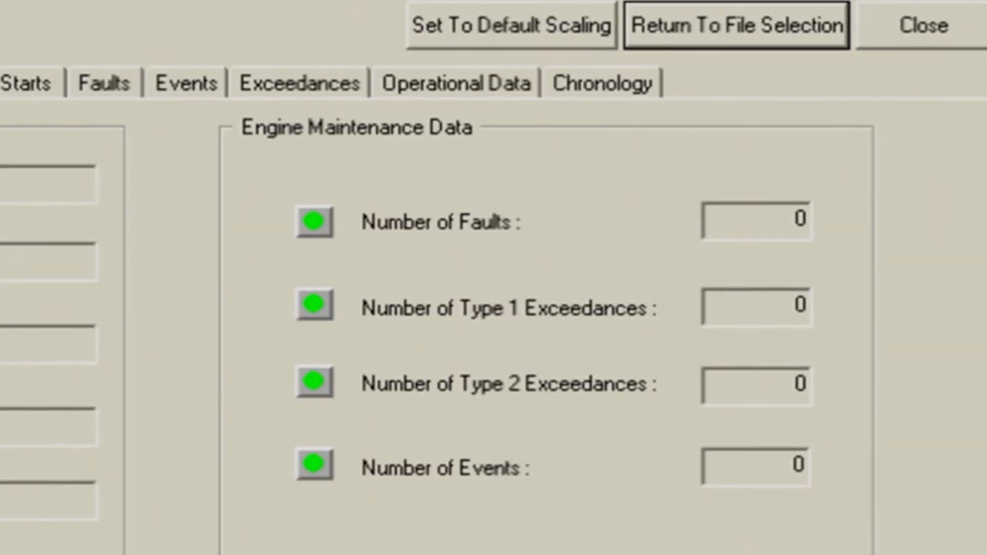
pyautogui.moveTo(559, 471)
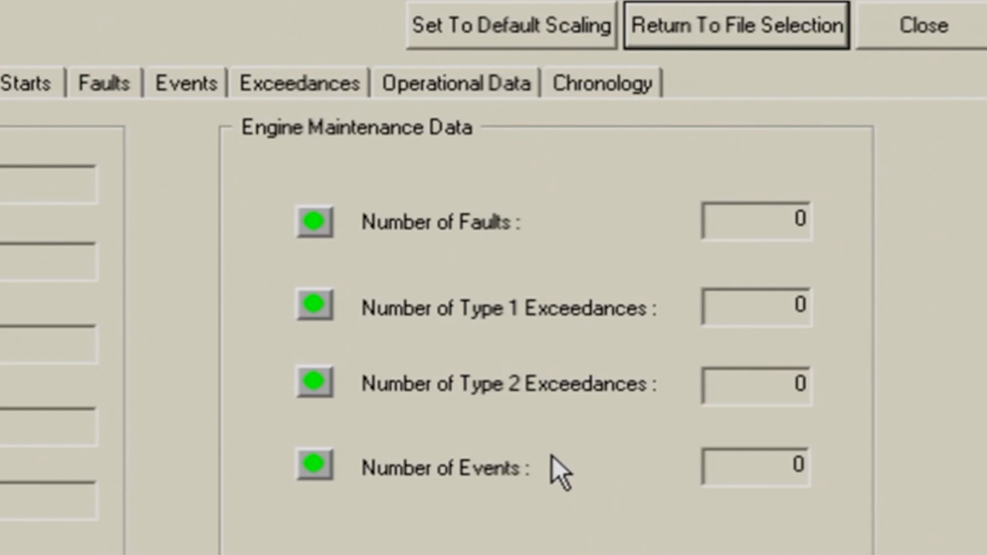
pyautogui.moveTo(320, 202)
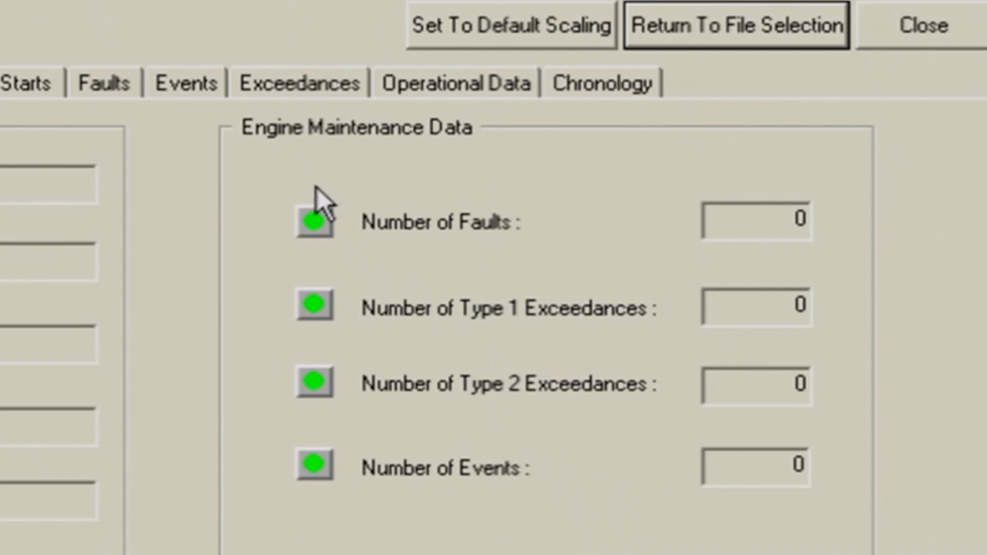
pyautogui.moveTo(156, 112)
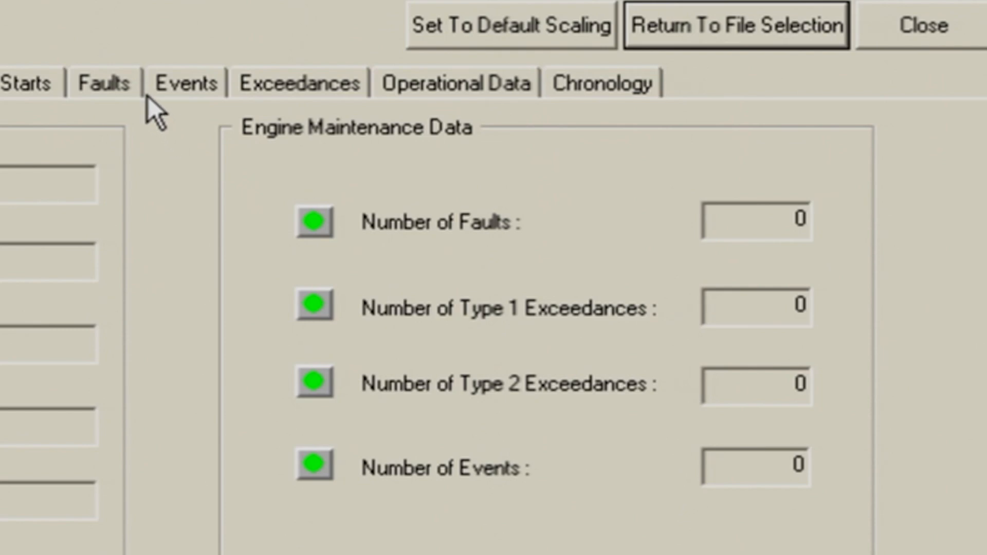
# Show the later flight's Faults list, empty with Total Number of Faults 0.
pyautogui.click(104, 84)
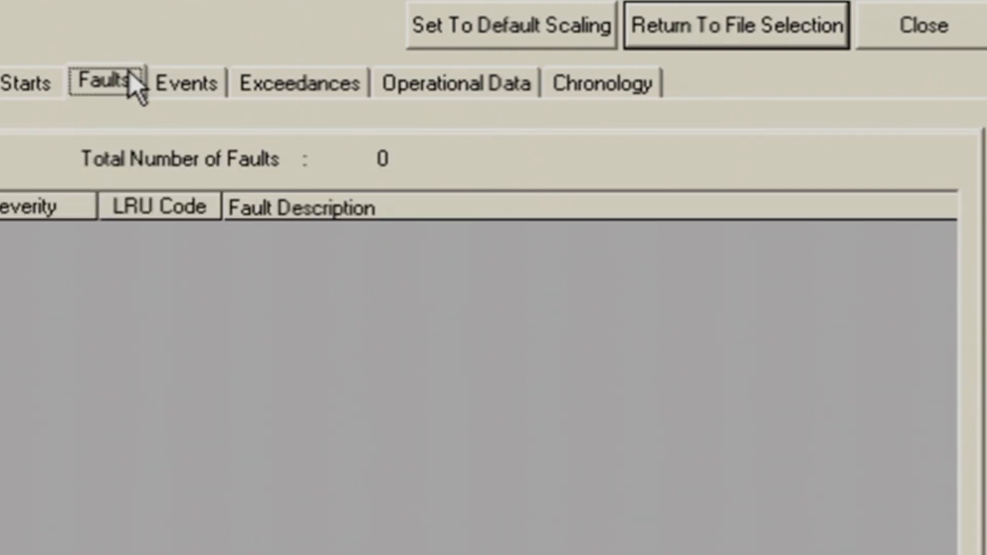